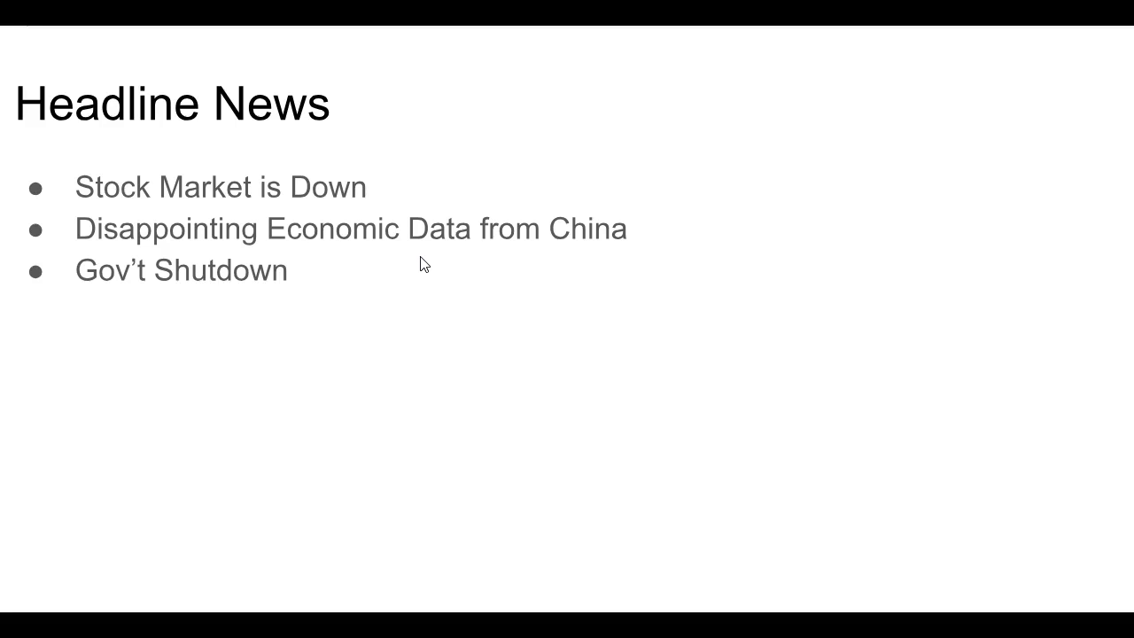
pyautogui.moveTo(420, 264)
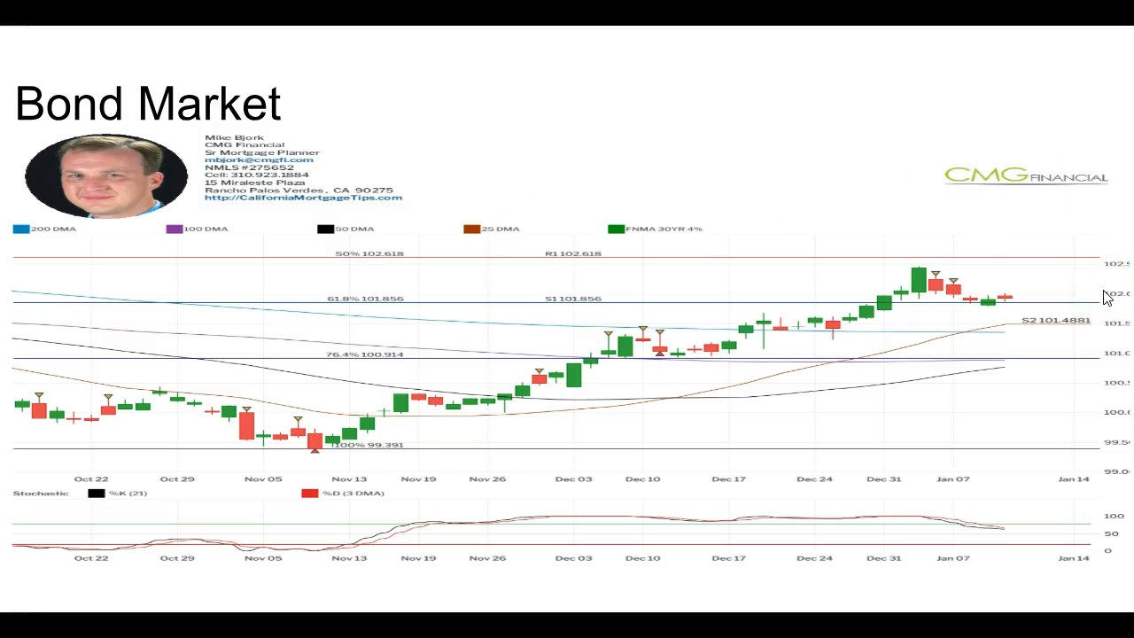
pyautogui.moveTo(966, 305)
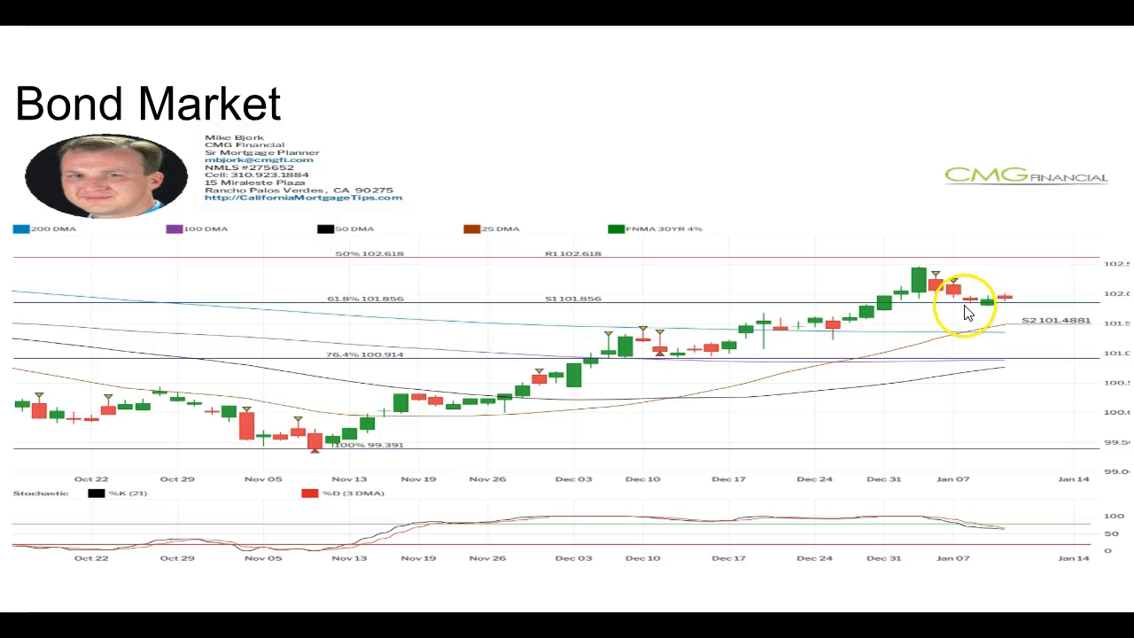
pyautogui.moveTo(966, 310)
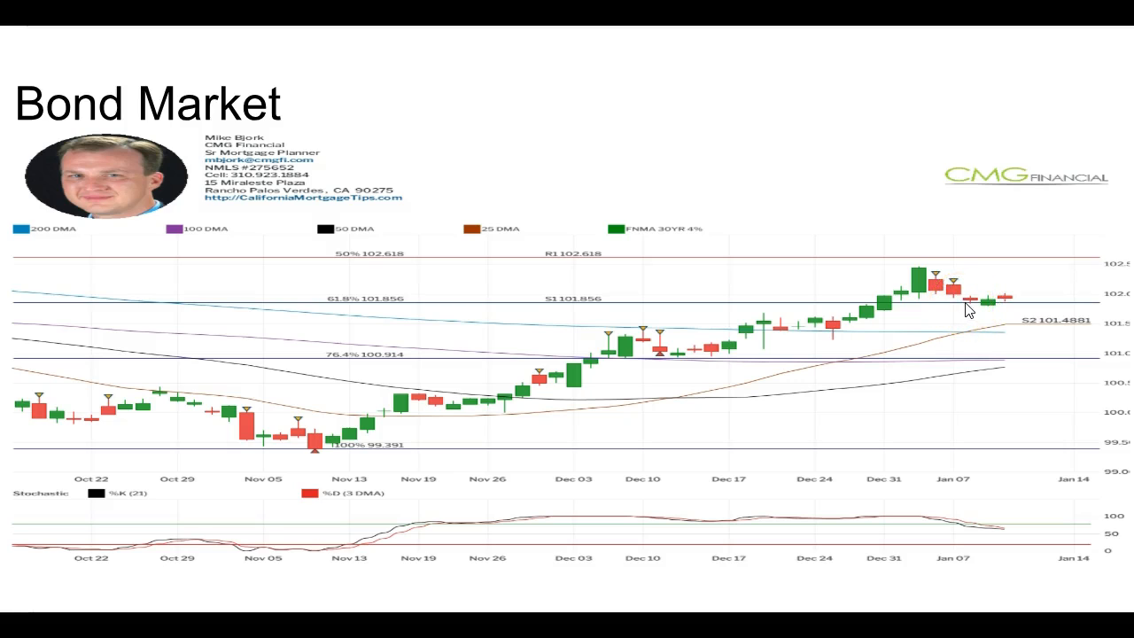
pyautogui.click(985, 308)
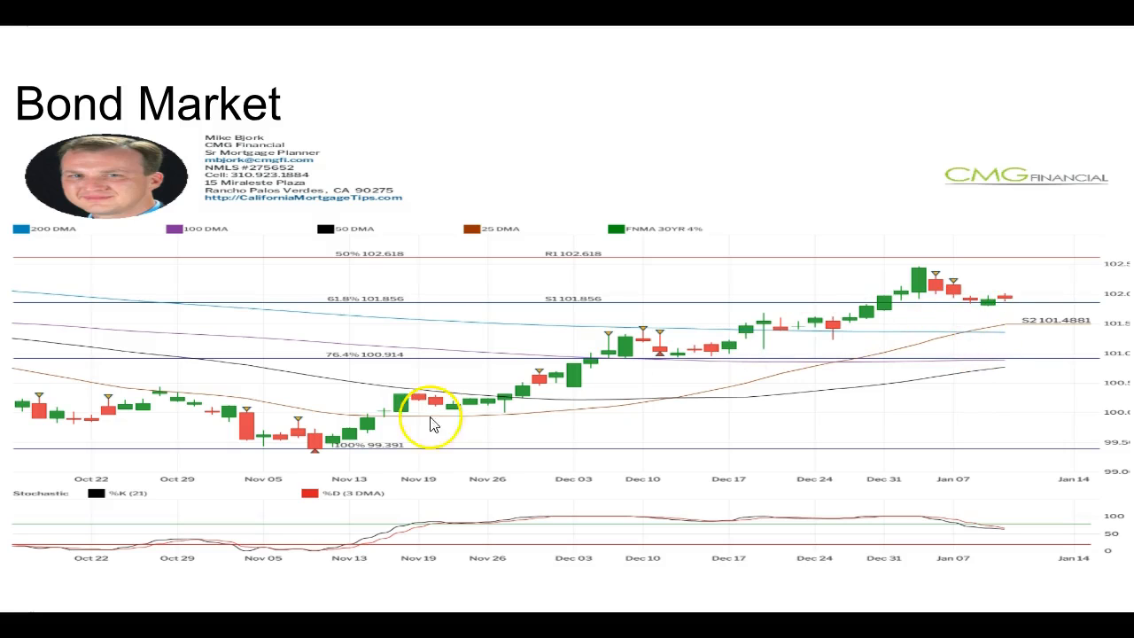
pyautogui.moveTo(780, 346)
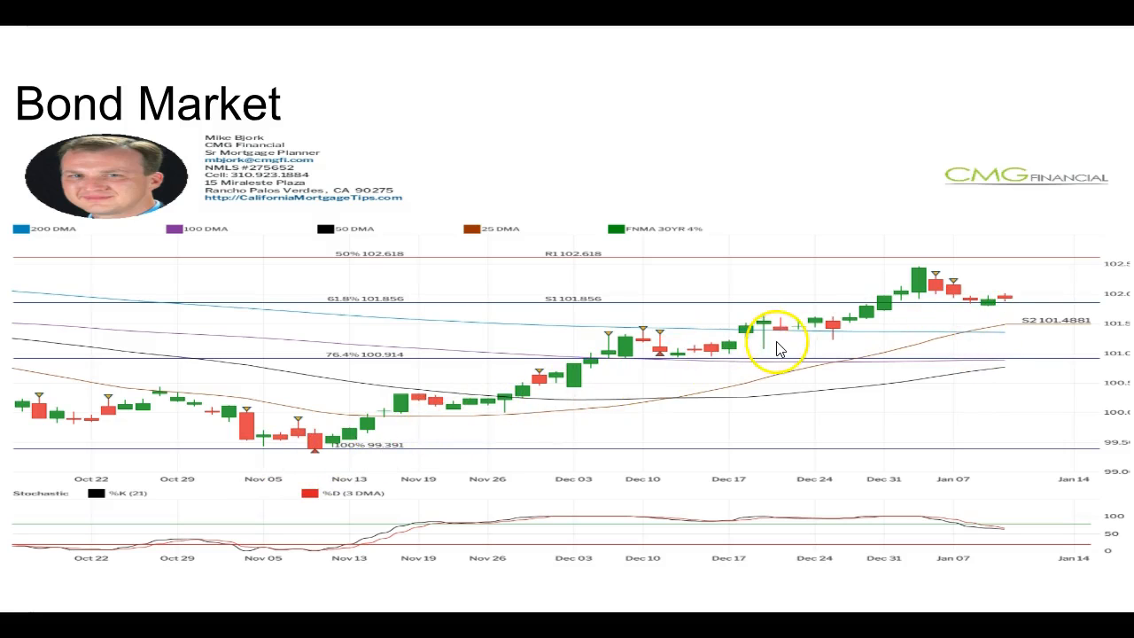
pyautogui.moveTo(872, 319)
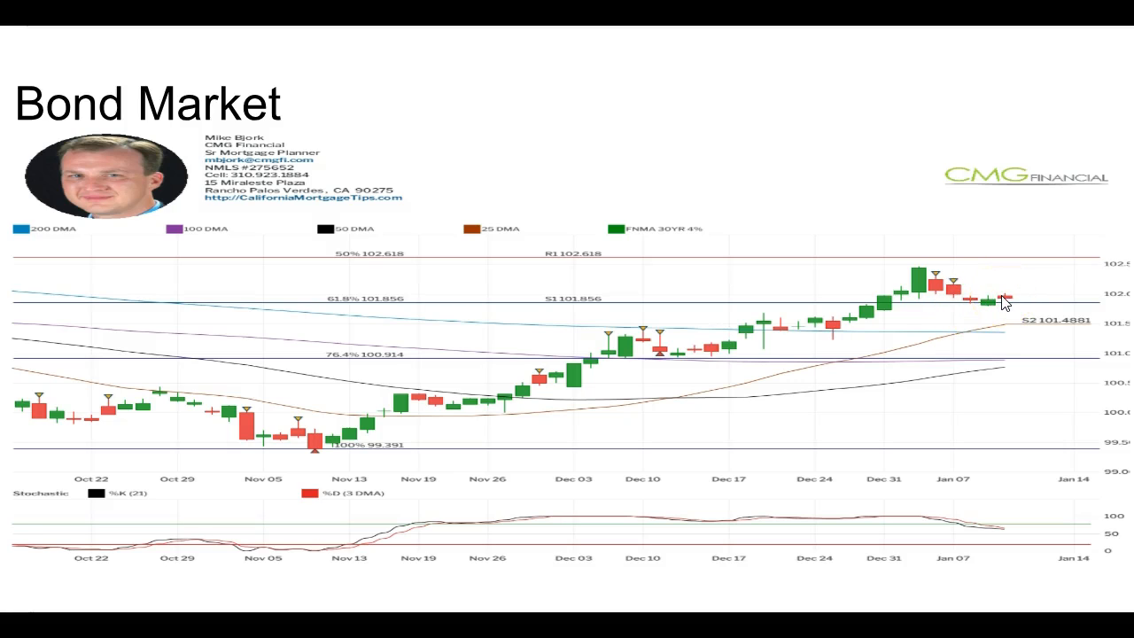
pyautogui.click(991, 301)
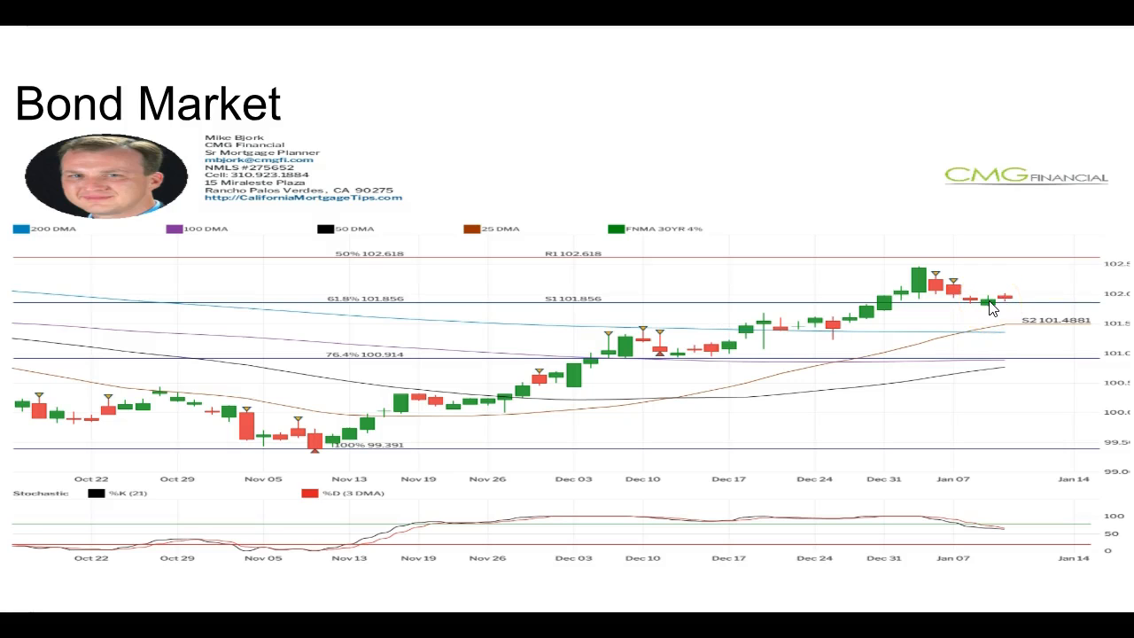
pyautogui.click(994, 297)
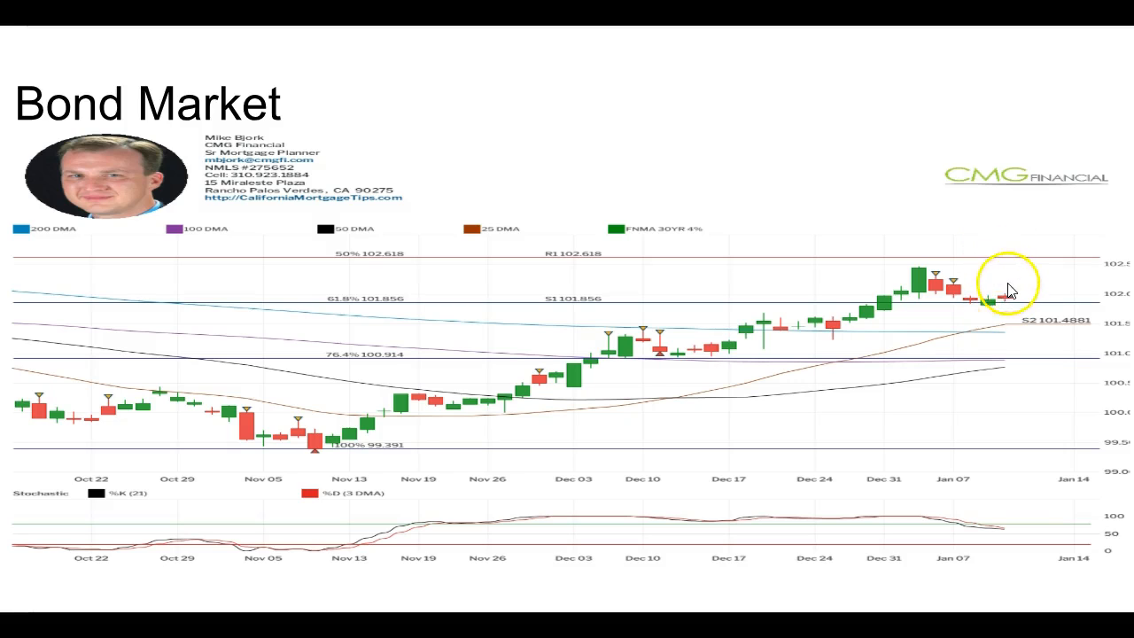
pyautogui.moveTo(1013, 267)
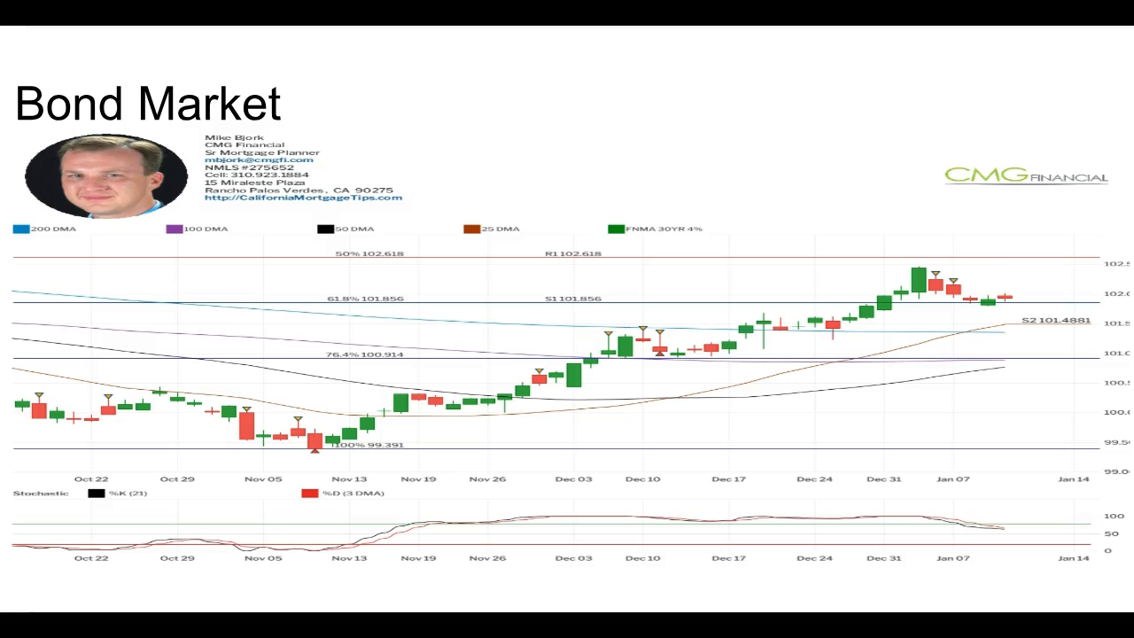
pyautogui.moveTo(1027, 257)
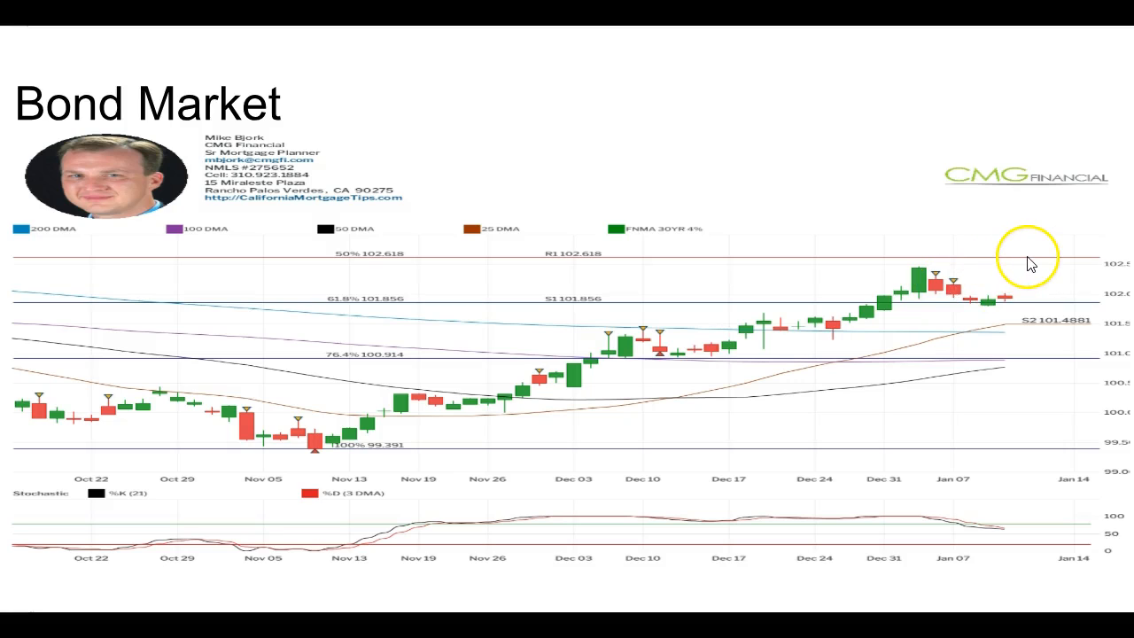
pyautogui.moveTo(1014, 262)
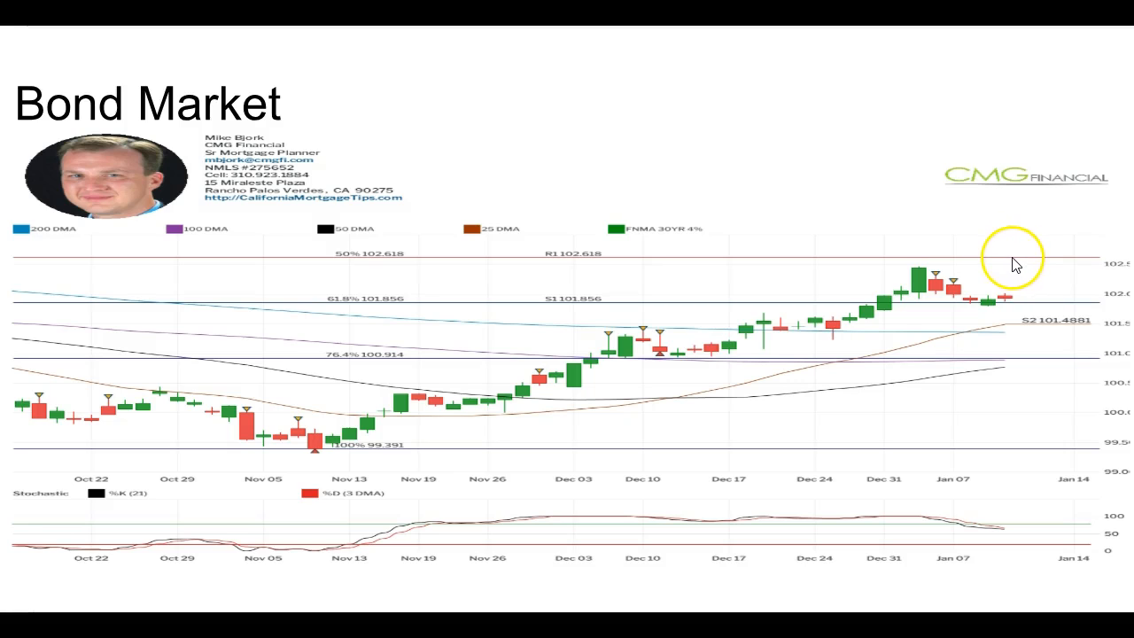
pyautogui.moveTo(1017, 266)
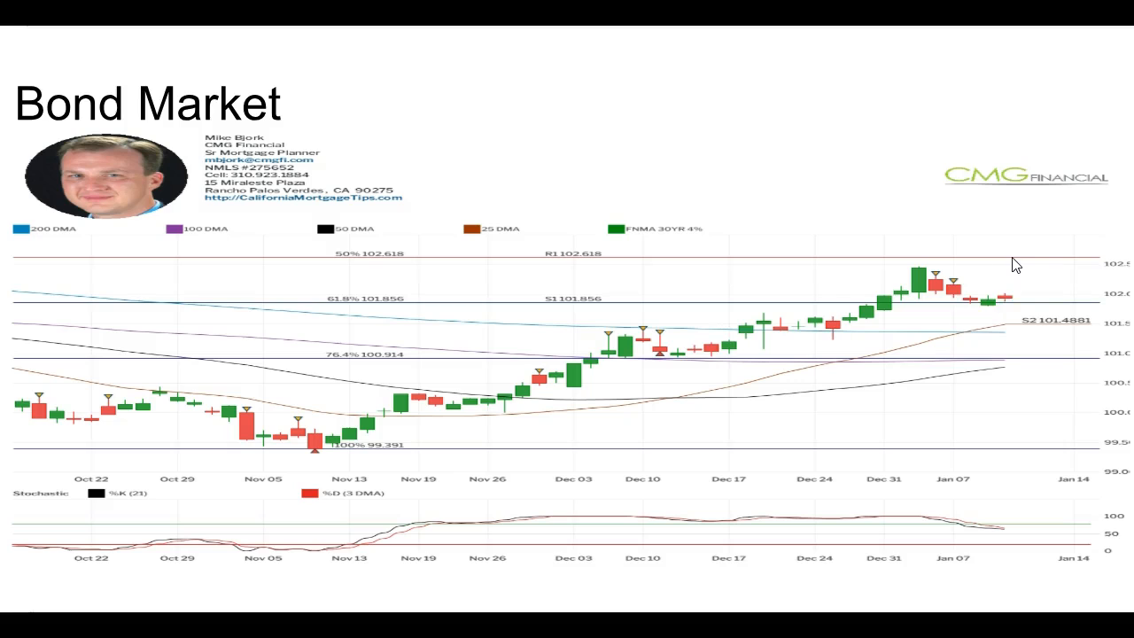
pyautogui.moveTo(1013, 305)
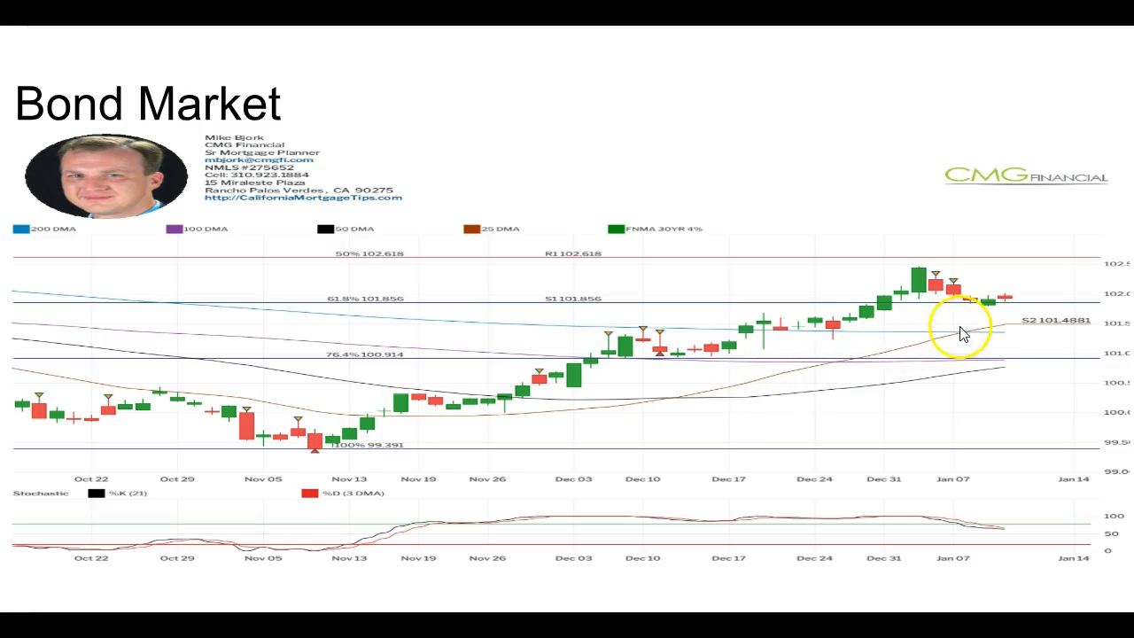
pyautogui.moveTo(1019, 319)
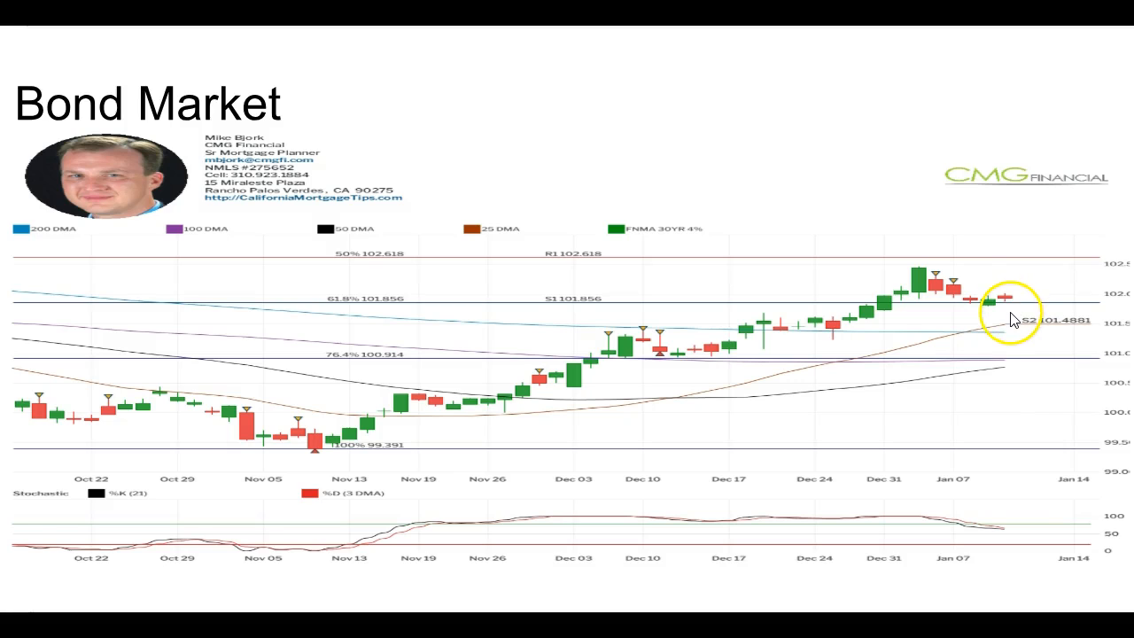
pyautogui.moveTo(1027, 310)
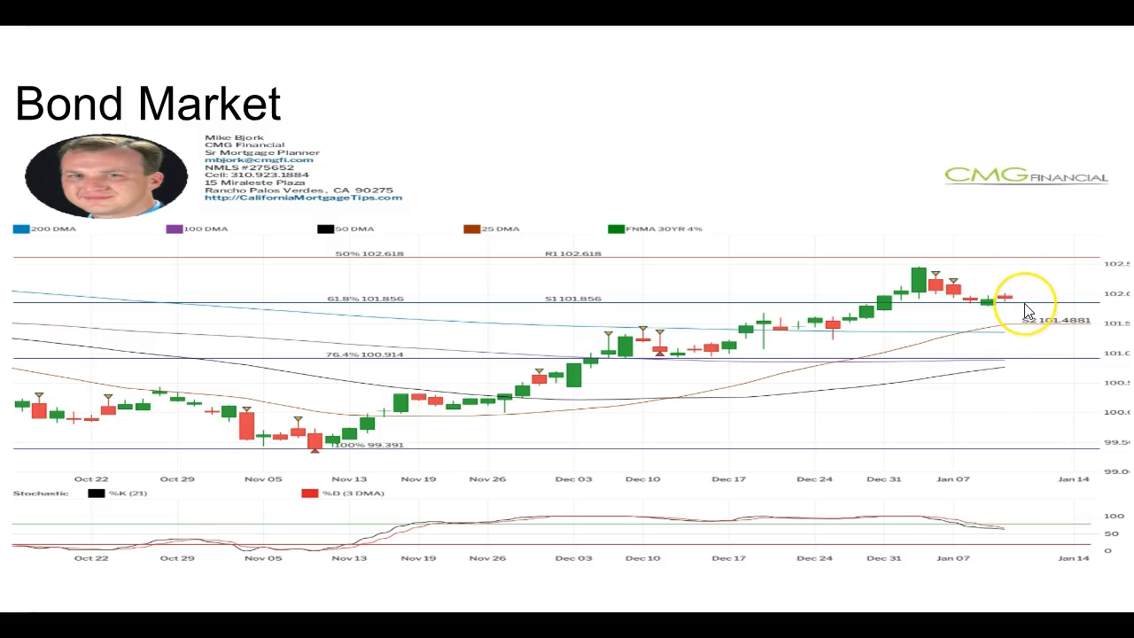
pyautogui.moveTo(1026, 310)
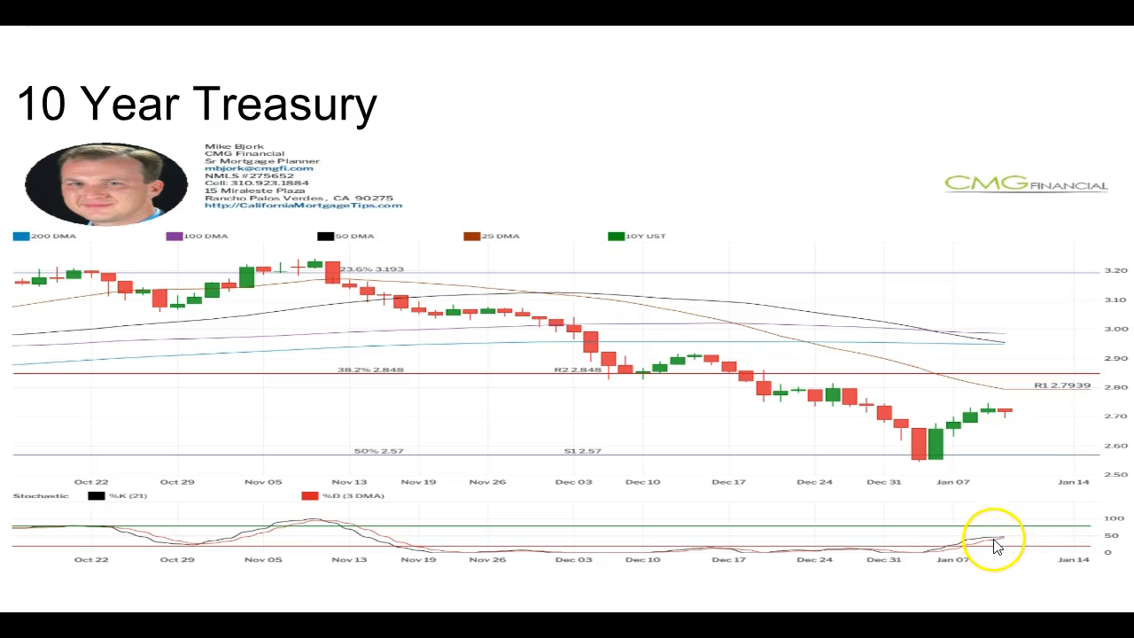
pyautogui.moveTo(999, 531)
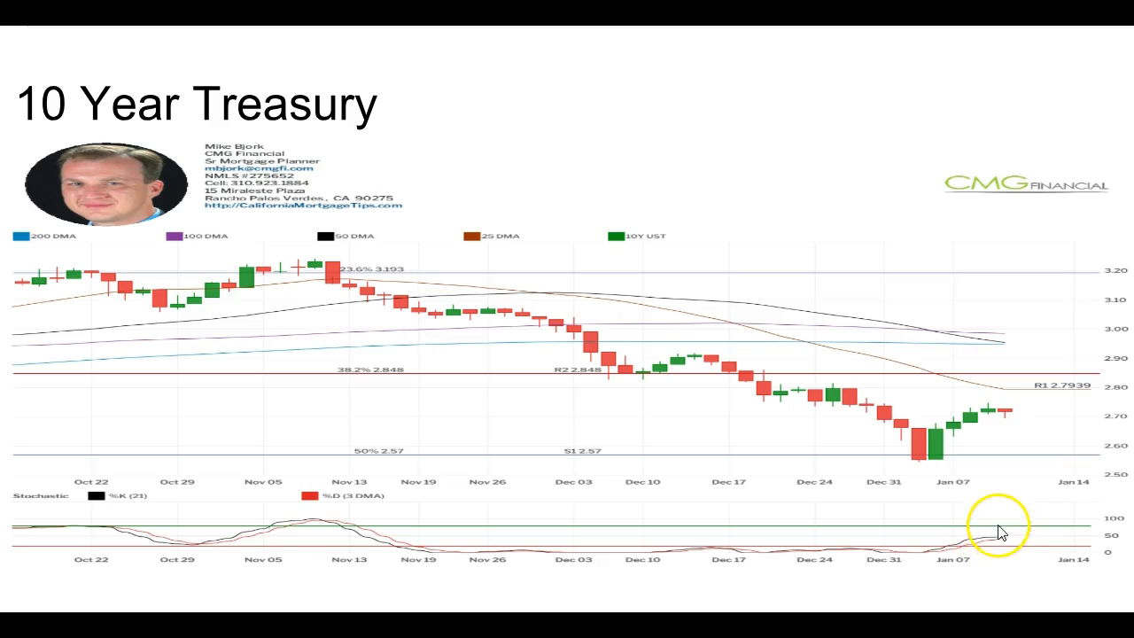
pyautogui.moveTo(955, 560)
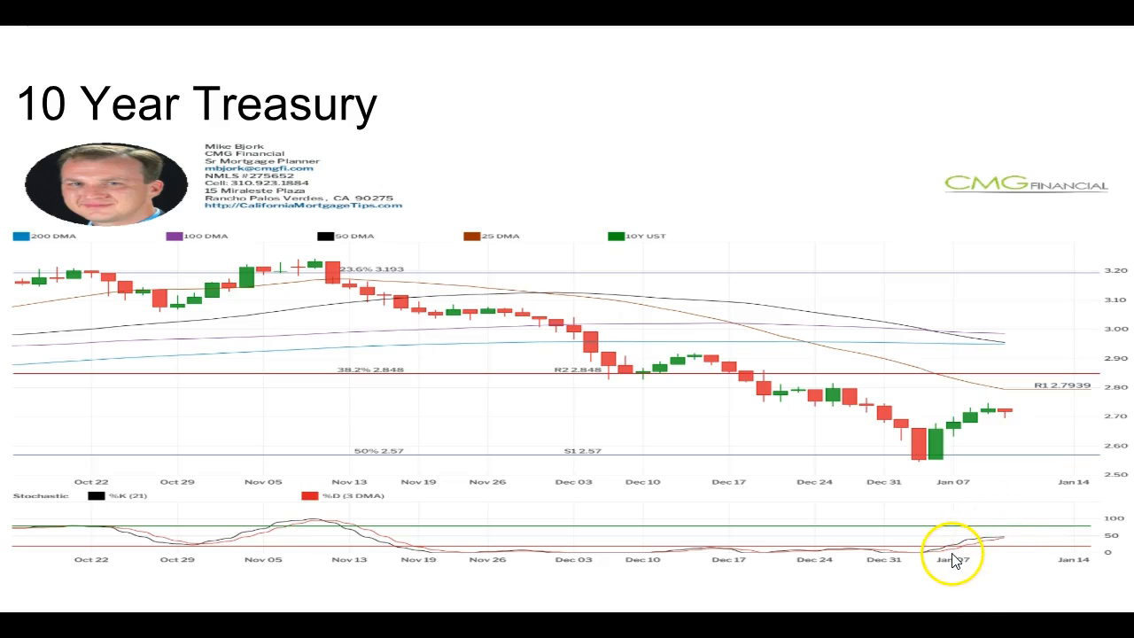
pyautogui.moveTo(957, 556)
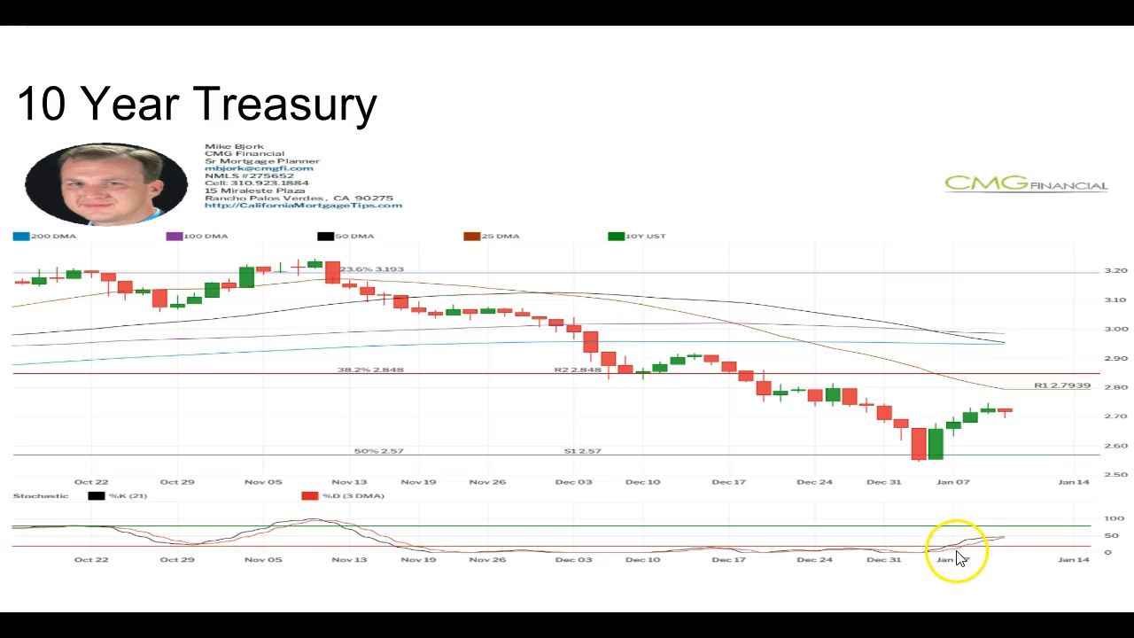
pyautogui.moveTo(999, 553)
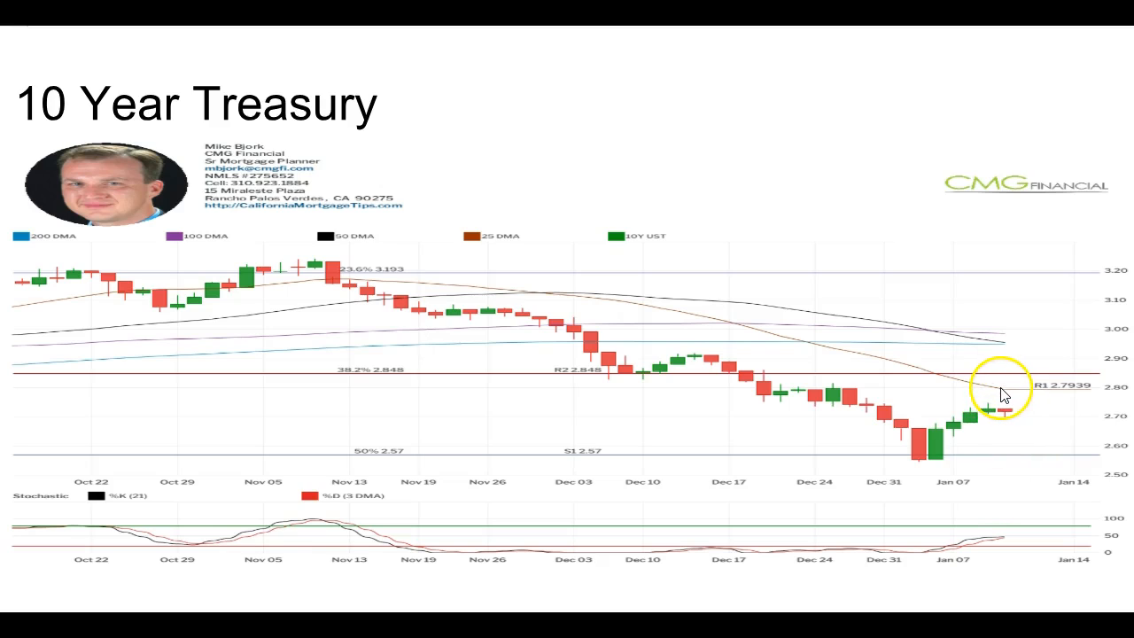
pyautogui.moveTo(1013, 422)
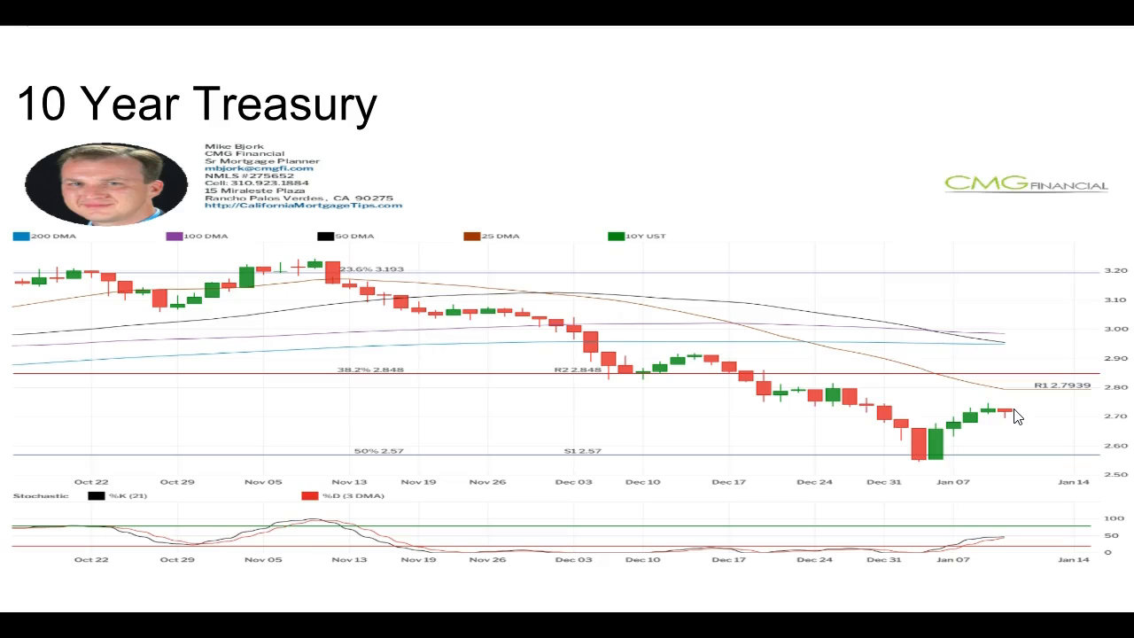
pyautogui.moveTo(1019, 563)
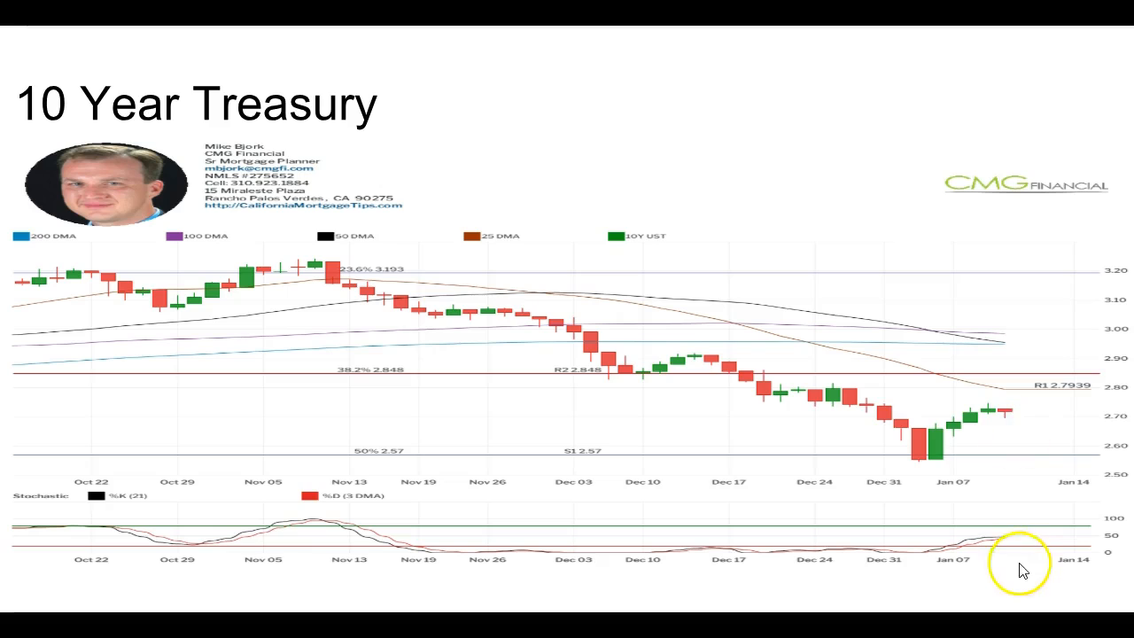
pyautogui.moveTo(1007, 434)
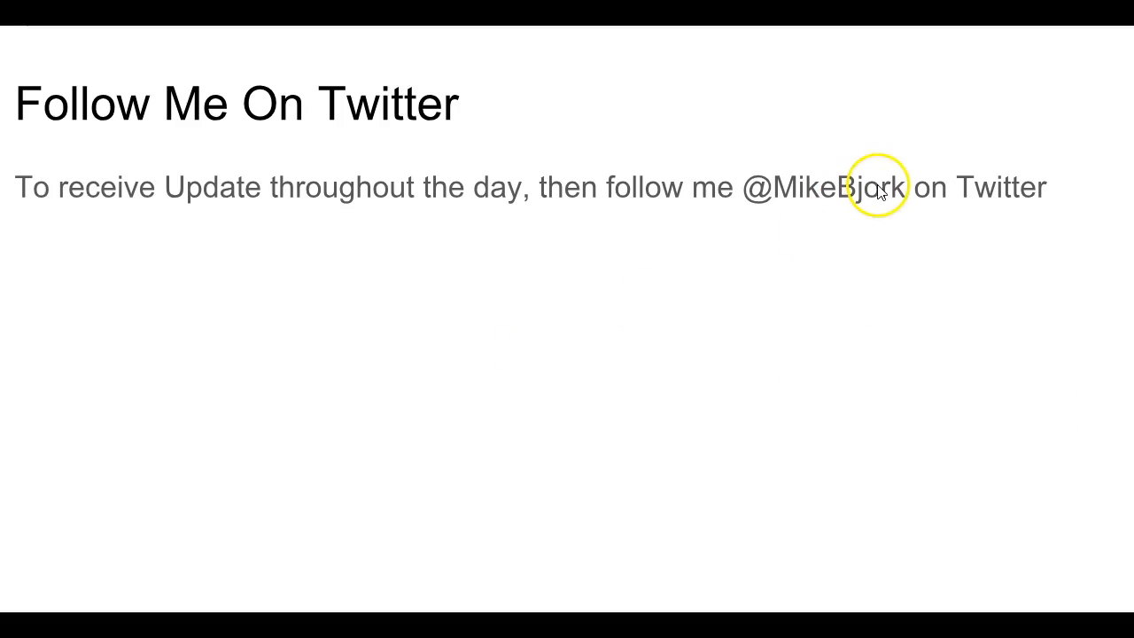
pyautogui.moveTo(877, 198)
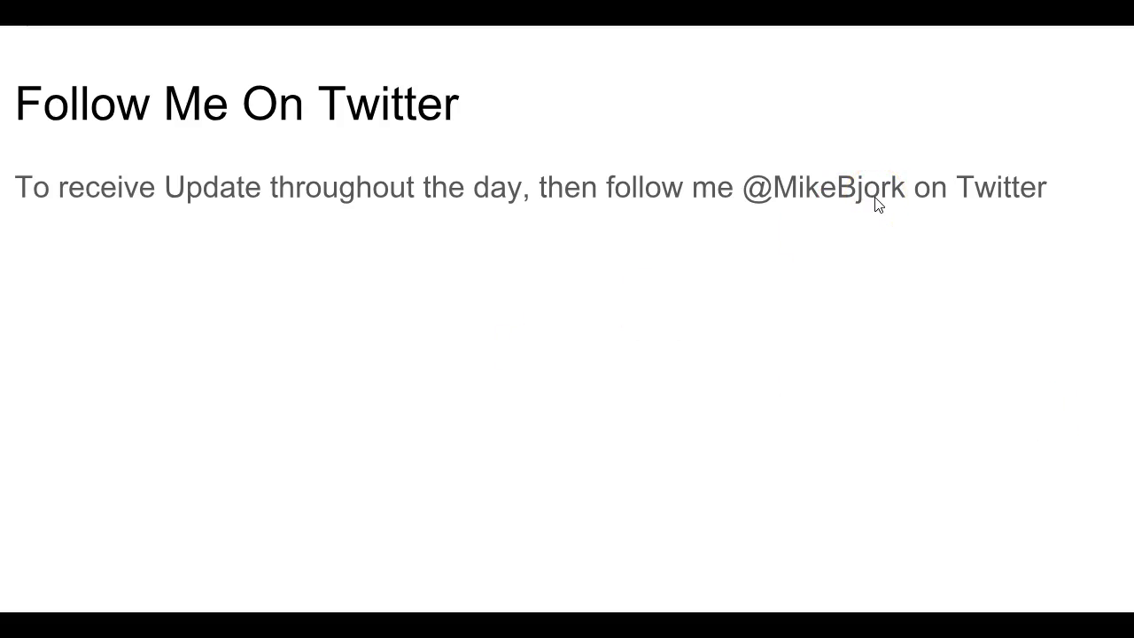